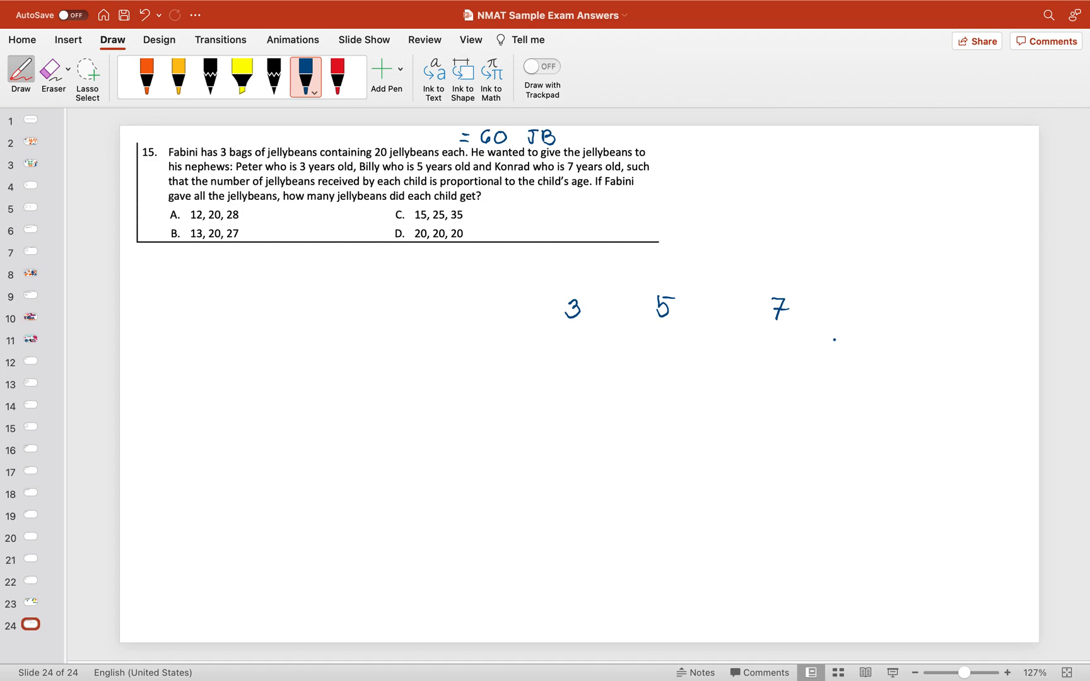
Ink 3, 5, 7 over the choices, mark =60 and ≠60, cross out B and D, circle A, label ages div.
click(834, 340)
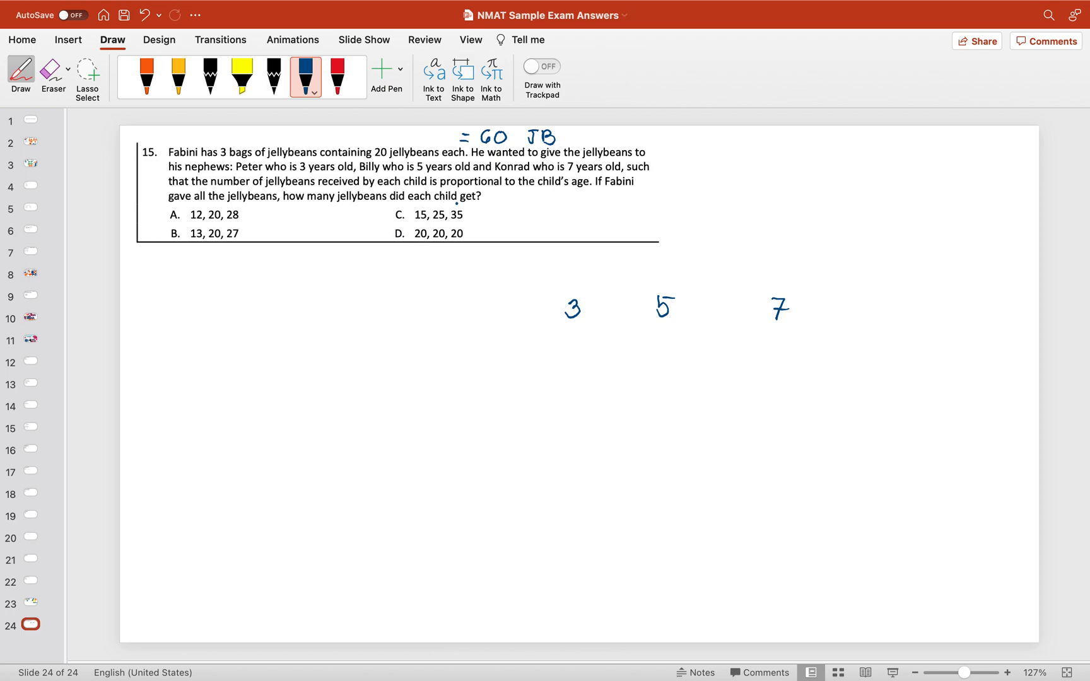
click(615, 273)
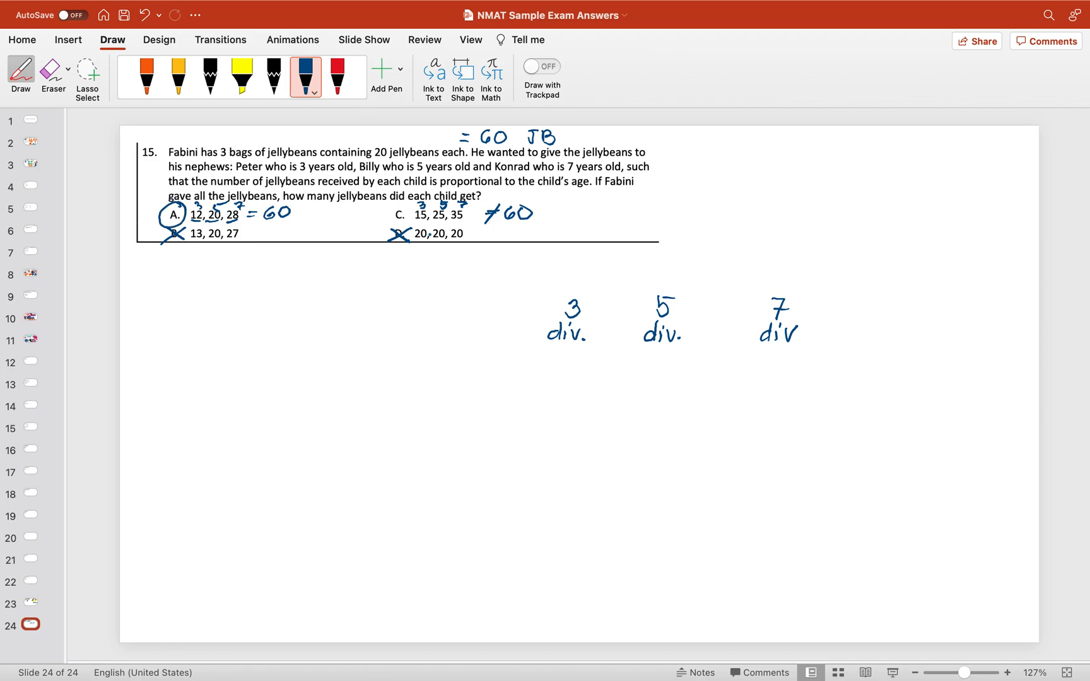
click(509, 398)
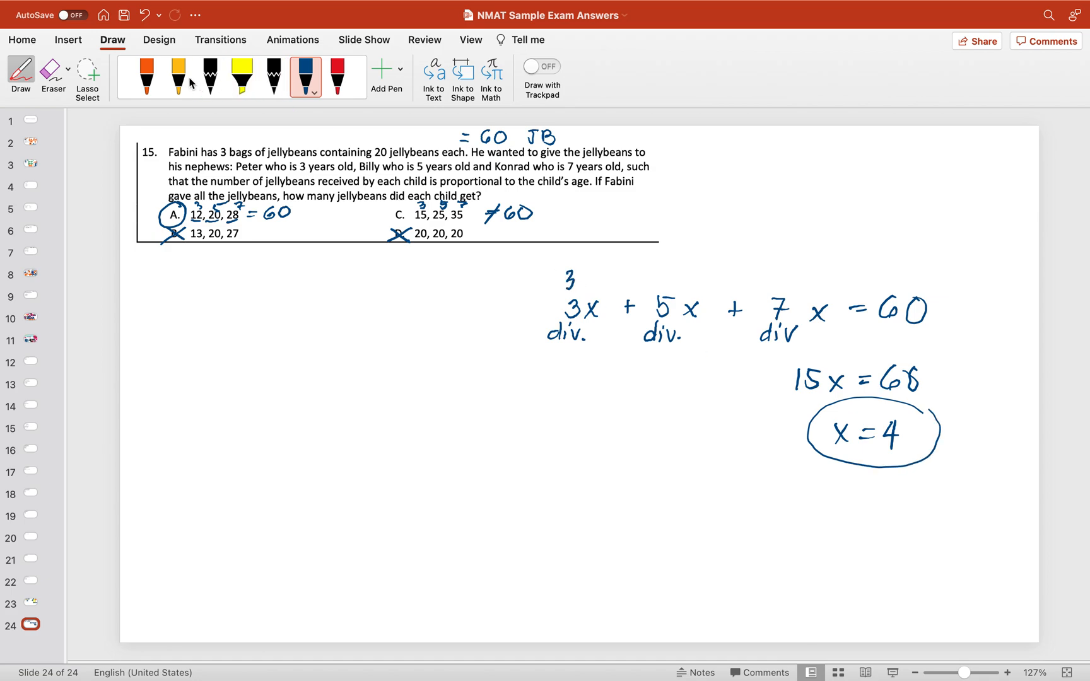
Write 3x + 5x + 7x = 60, reduce to 15x = 60, circle x = 4, then switch to orange.
click(144, 75)
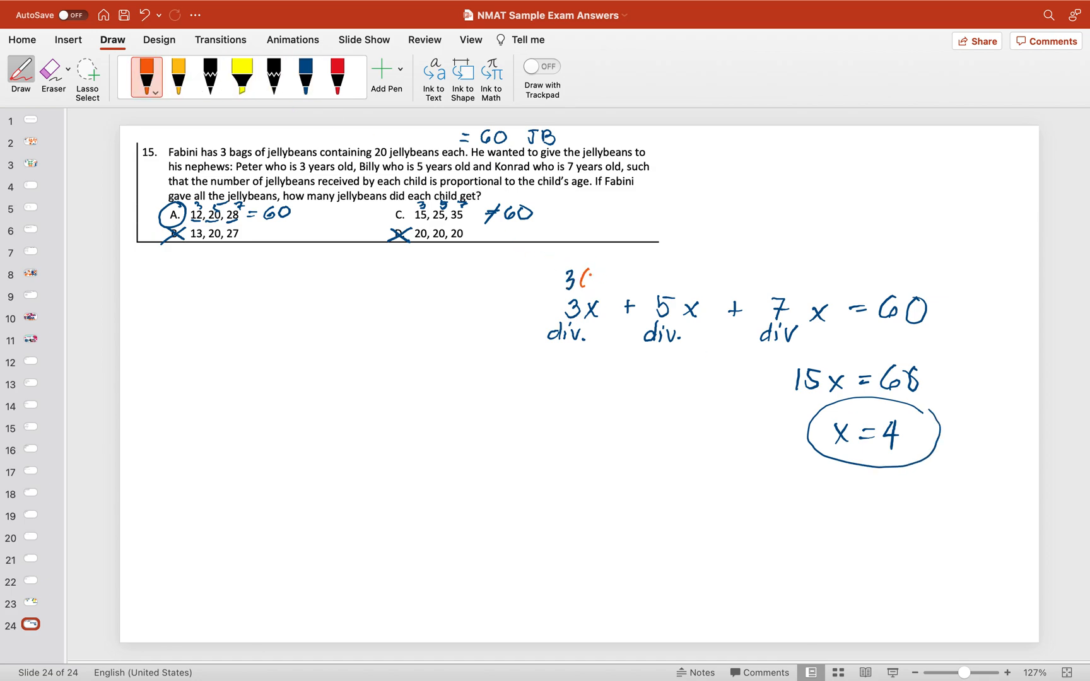